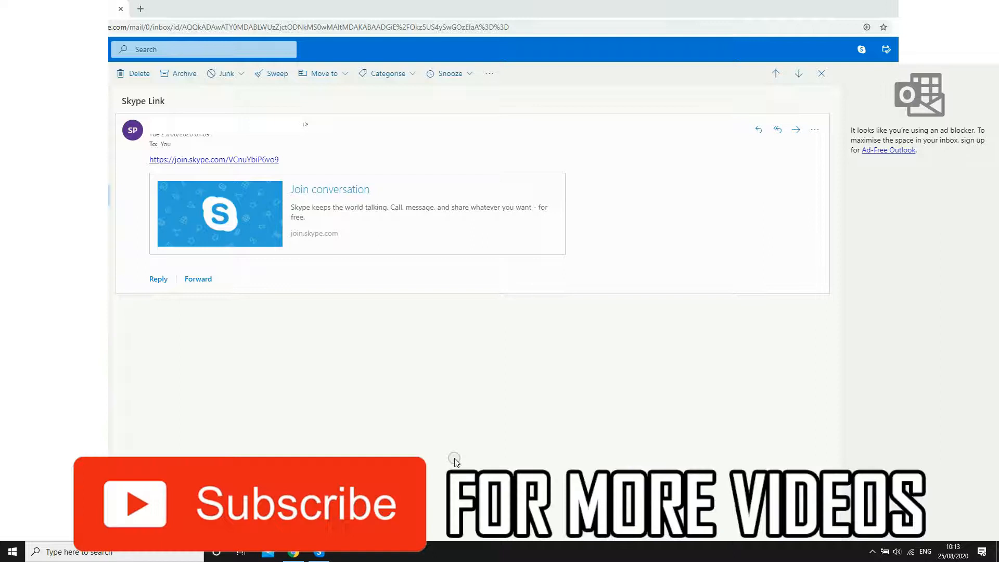
{"action": "mouse_move", "coordinate": [381, 177]}
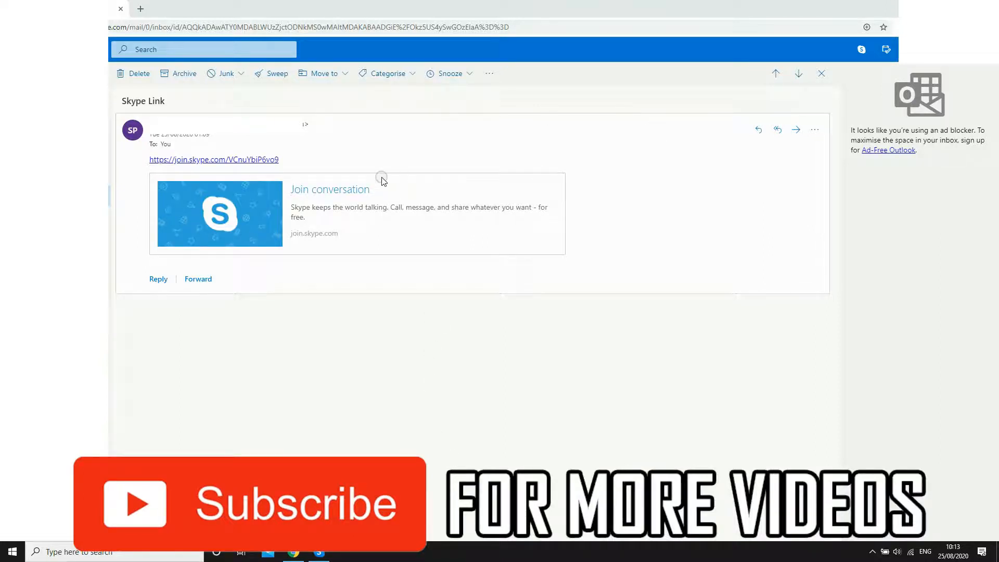
{"action": "mouse_move", "coordinate": [293, 159]}
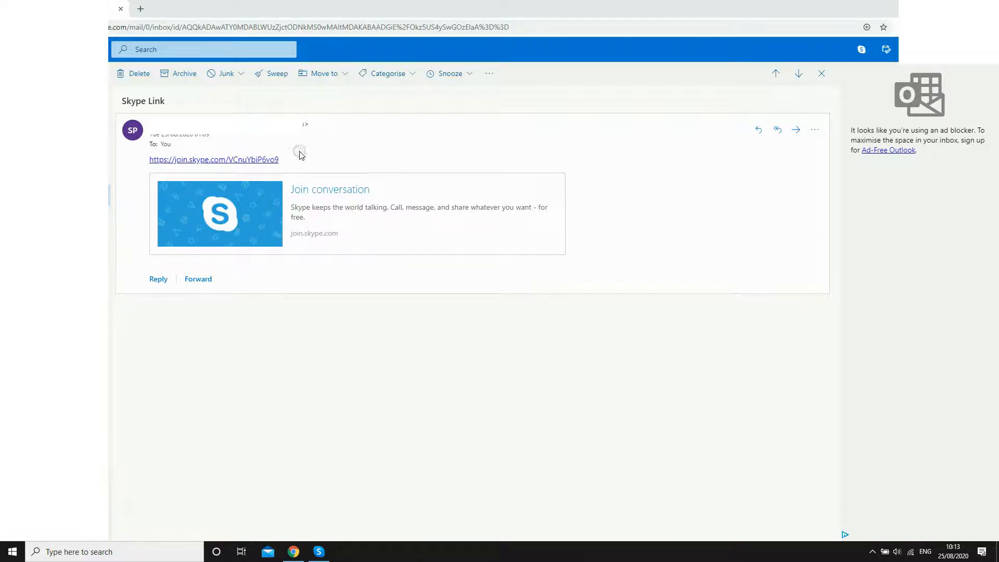
- Copy the join.skype.com link address from the Skype Link email in Outlook.com
{"action": "triple_click", "coordinate": [214, 159]}
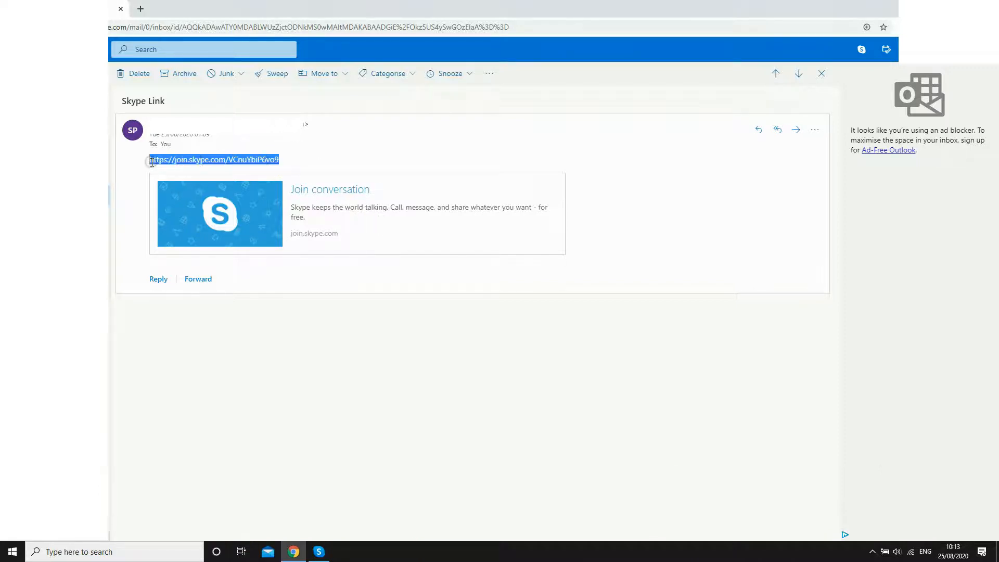
{"action": "right_click", "coordinate": [213, 159]}
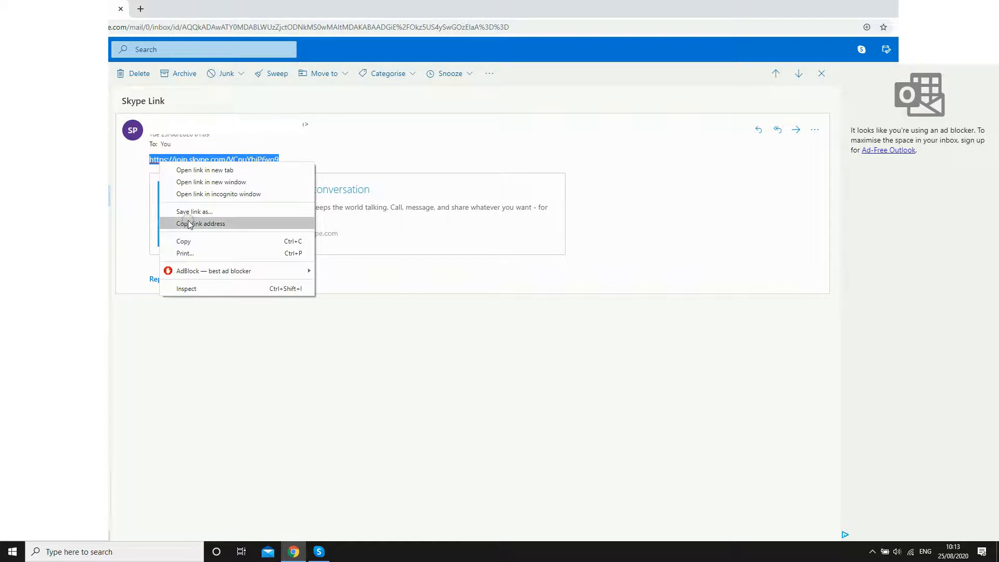
{"action": "left_click", "coordinate": [201, 222]}
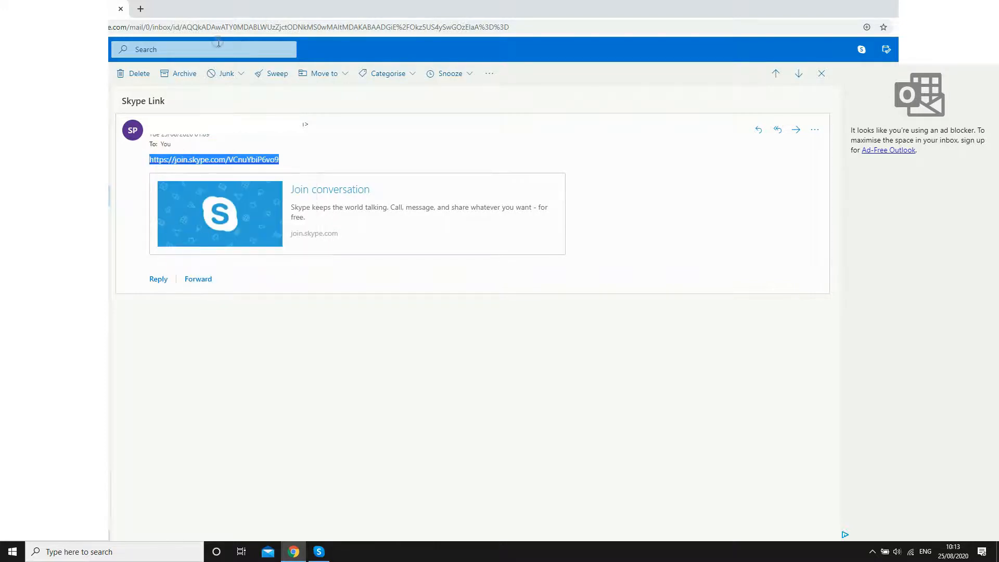
- Paste and go to the copied join link in a new Chrome tab, then return to the Outlook email
{"action": "right_click", "coordinate": [181, 27]}
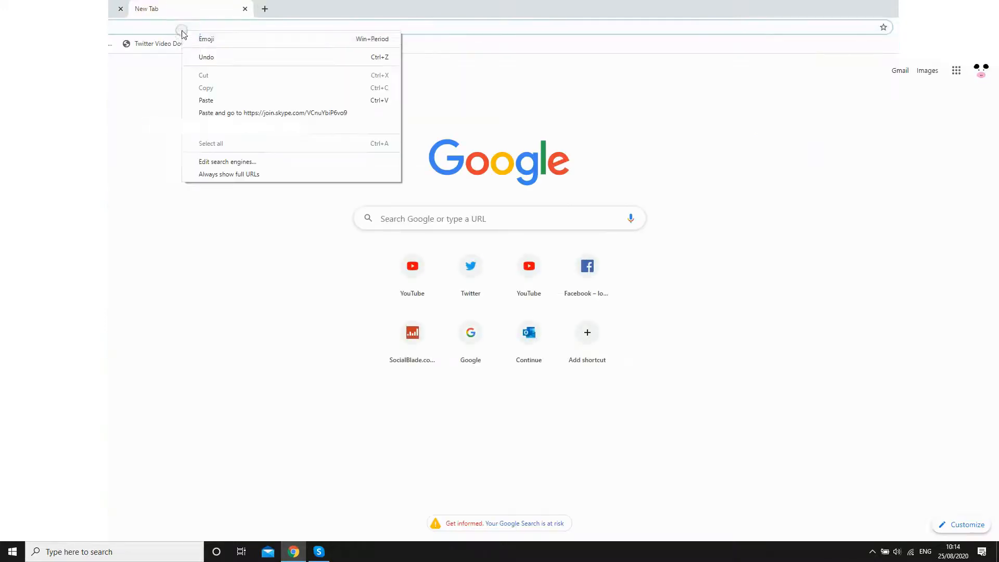
{"action": "left_click", "coordinate": [207, 100]}
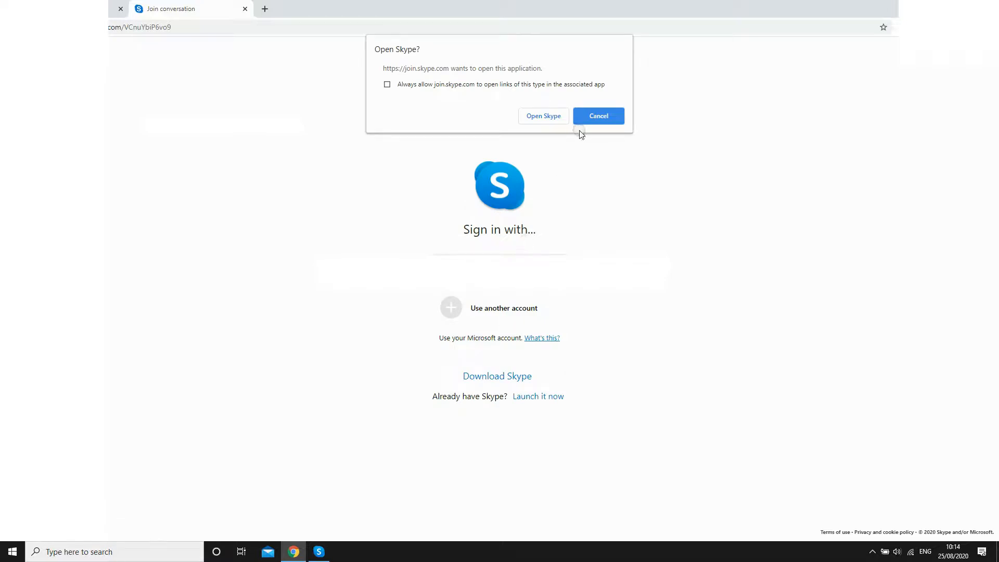
{"action": "left_click", "coordinate": [598, 115]}
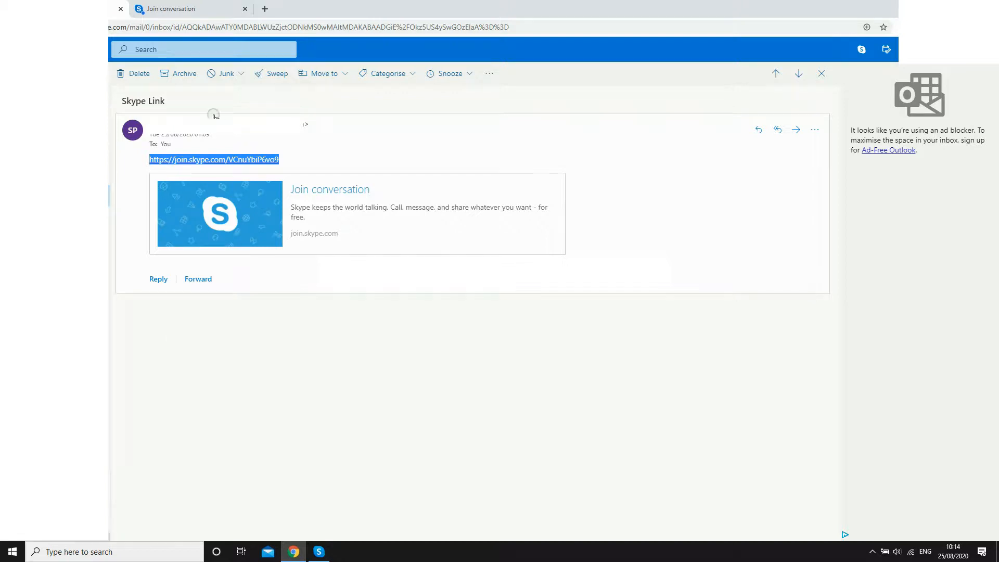
- Follow the join.skype.com link in the email to a new Join conversation tab
{"action": "left_click", "coordinate": [212, 159]}
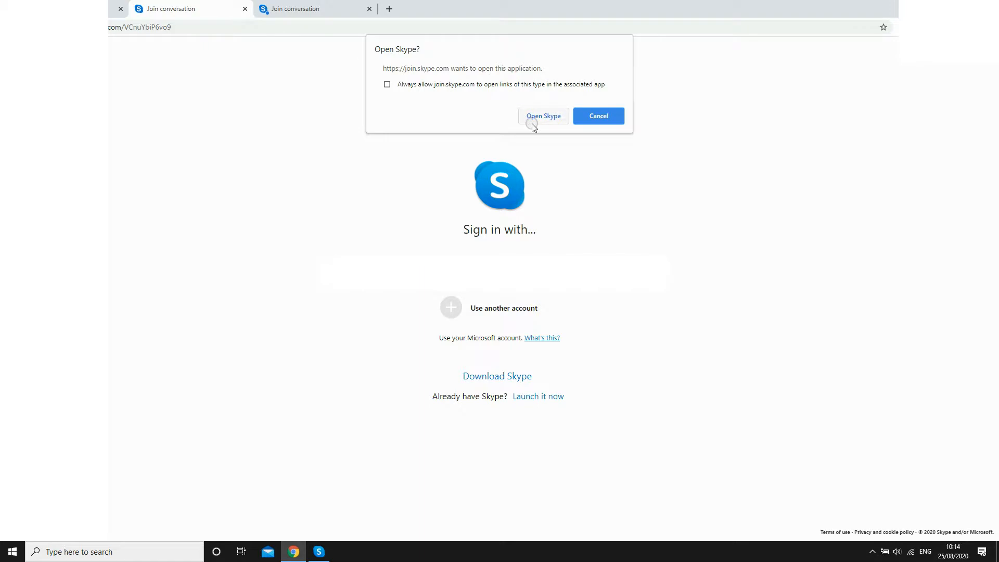
- Allow the browser prompt to launch the Skype app with the meeting link
{"action": "left_click", "coordinate": [544, 116]}
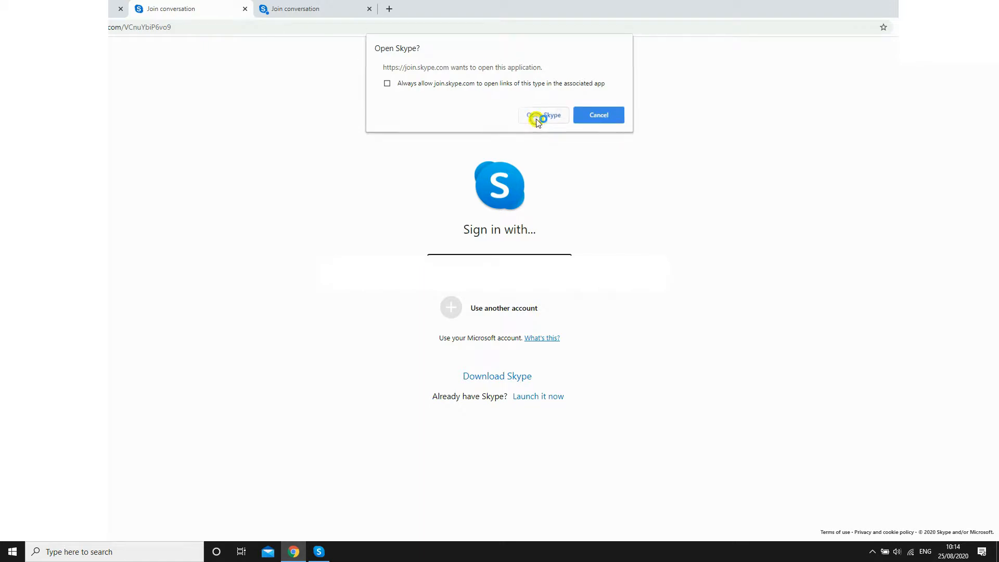
{"action": "left_click", "coordinate": [542, 116]}
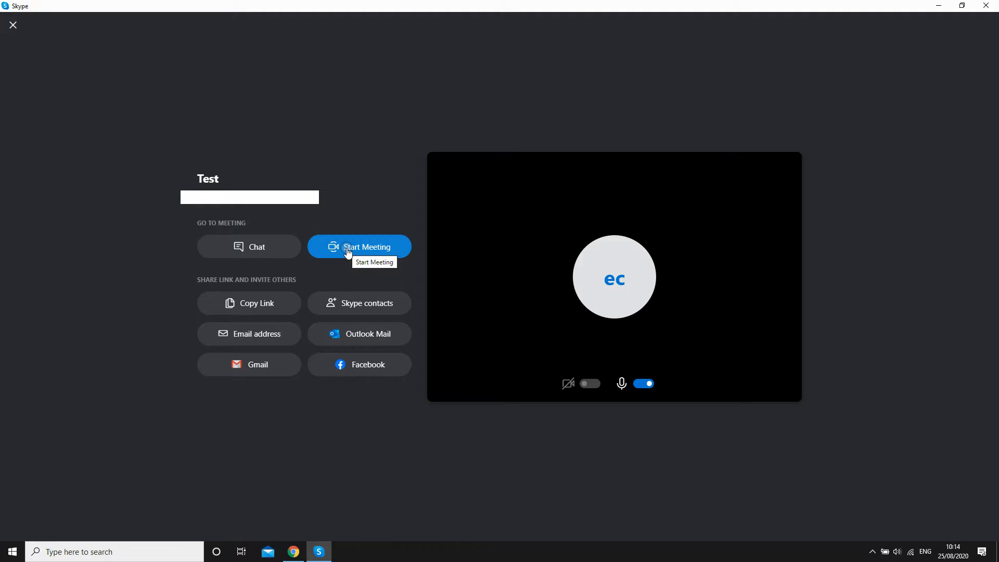
- Start the Test meeting call and bring up the reactions menu from the call toolbar
{"action": "left_click", "coordinate": [359, 247]}
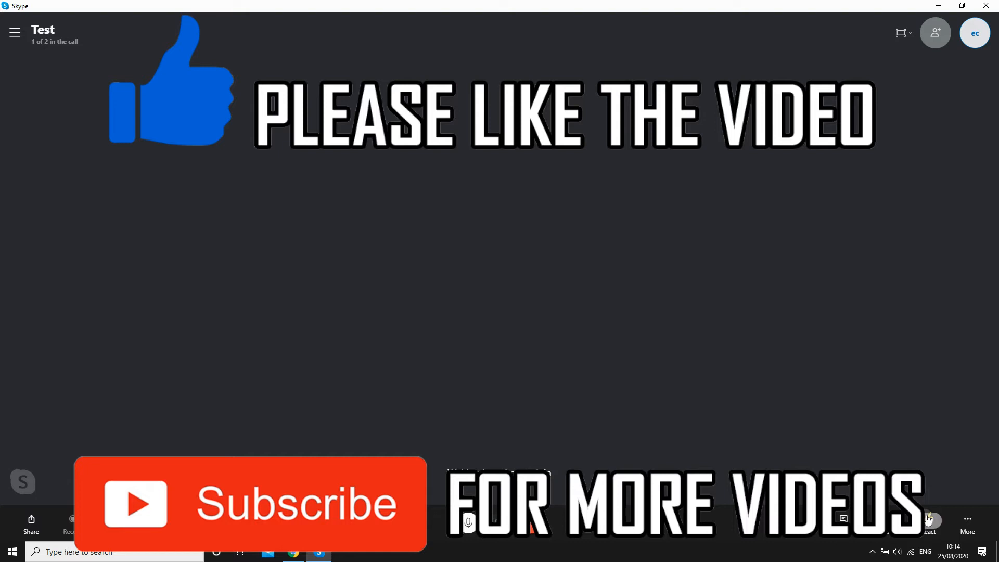
{"action": "left_click", "coordinate": [930, 523]}
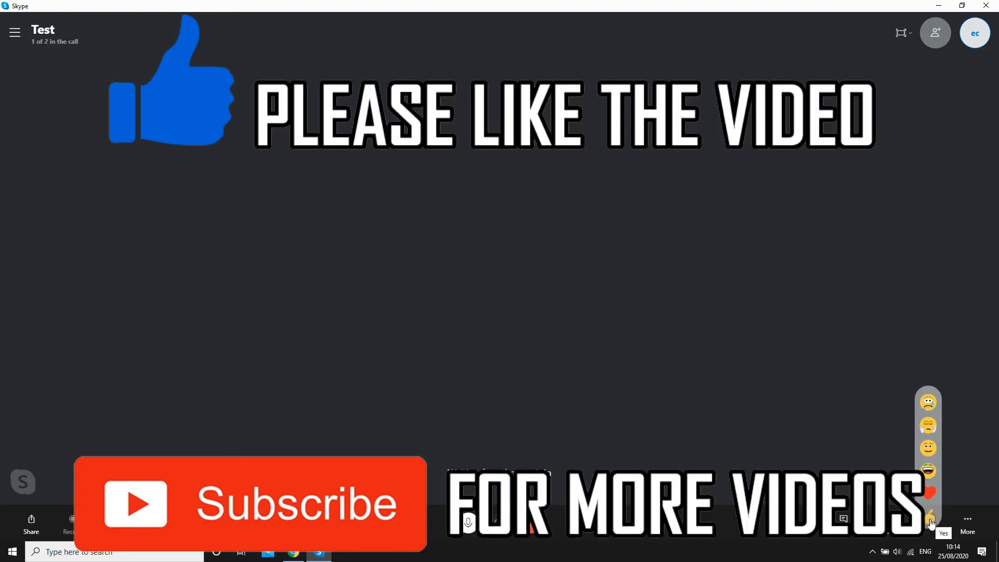